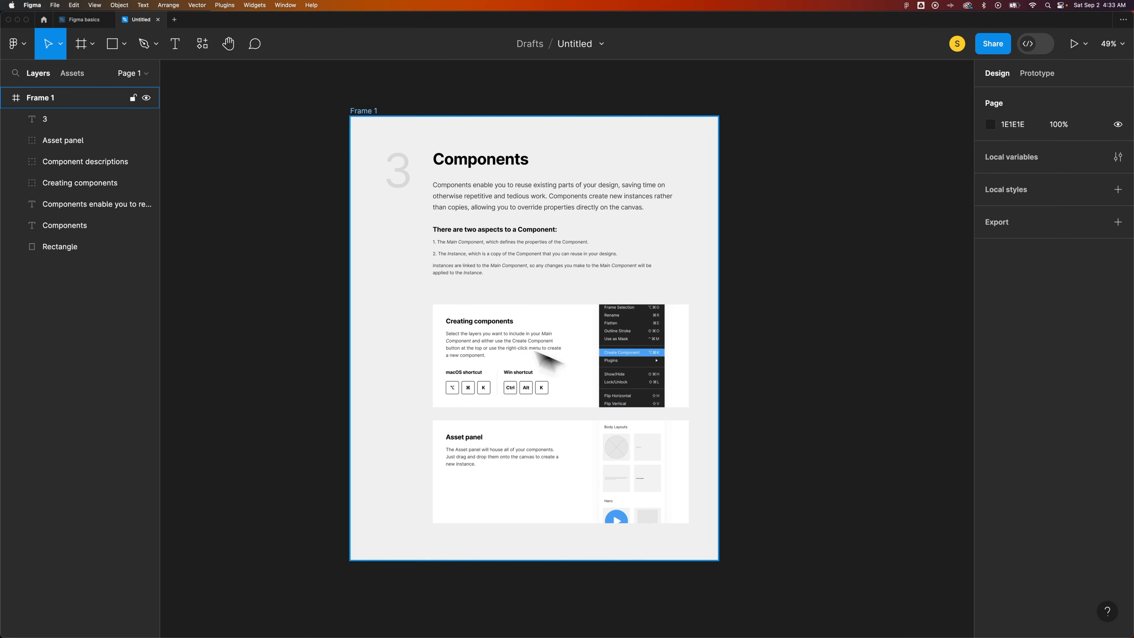
Select Frame 1 on the canvas to show its frame properties.
left_click(300, 195)
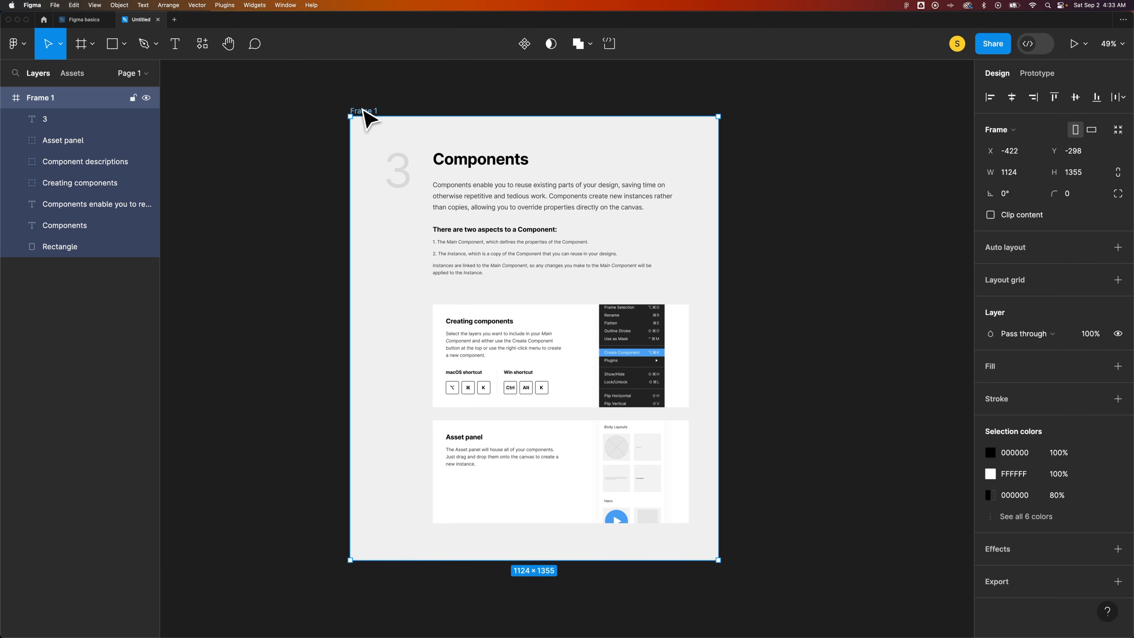
mouse_move(684, 490)
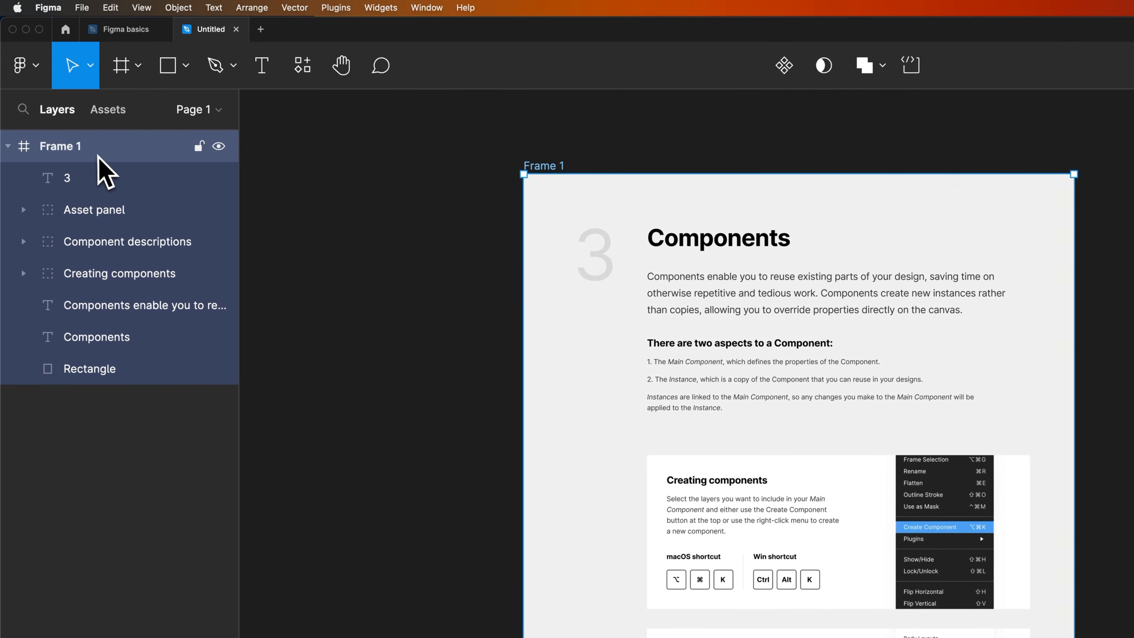
Add an export setting to Frame 1 with its format set to PDF.
left_click(7, 146)
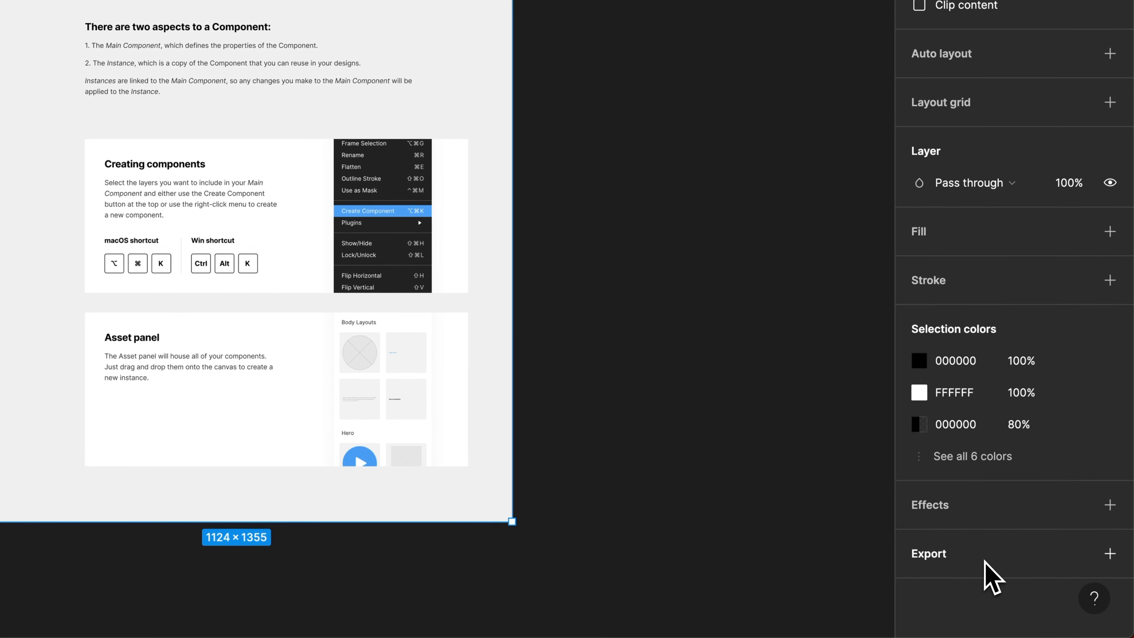
mouse_move(975, 575)
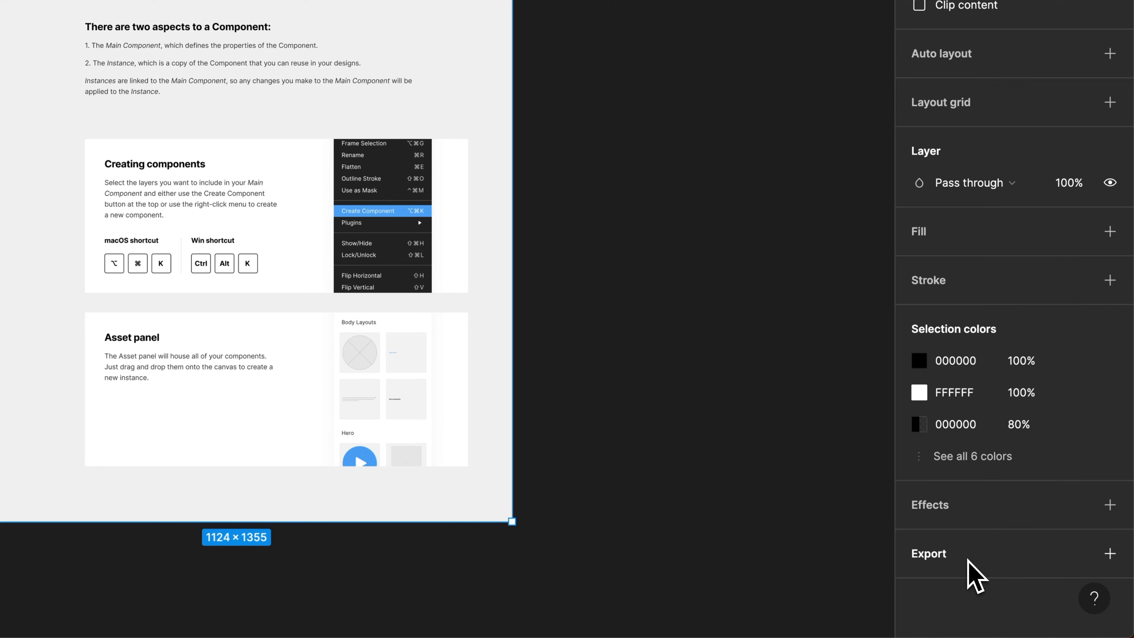
left_click(1110, 553)
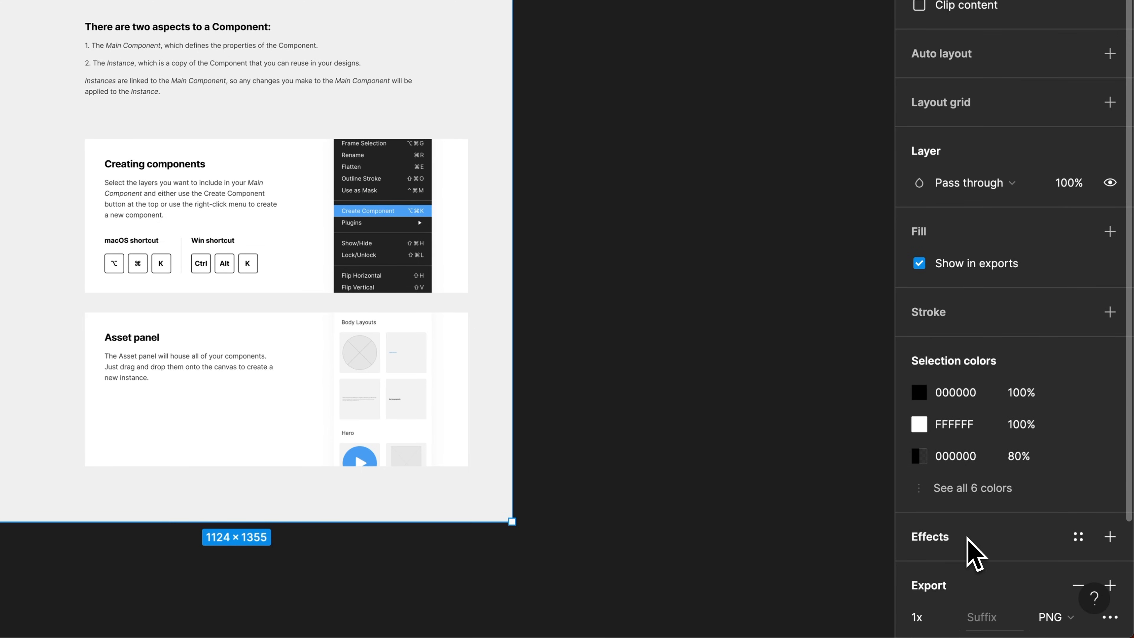
scroll("down", 3)
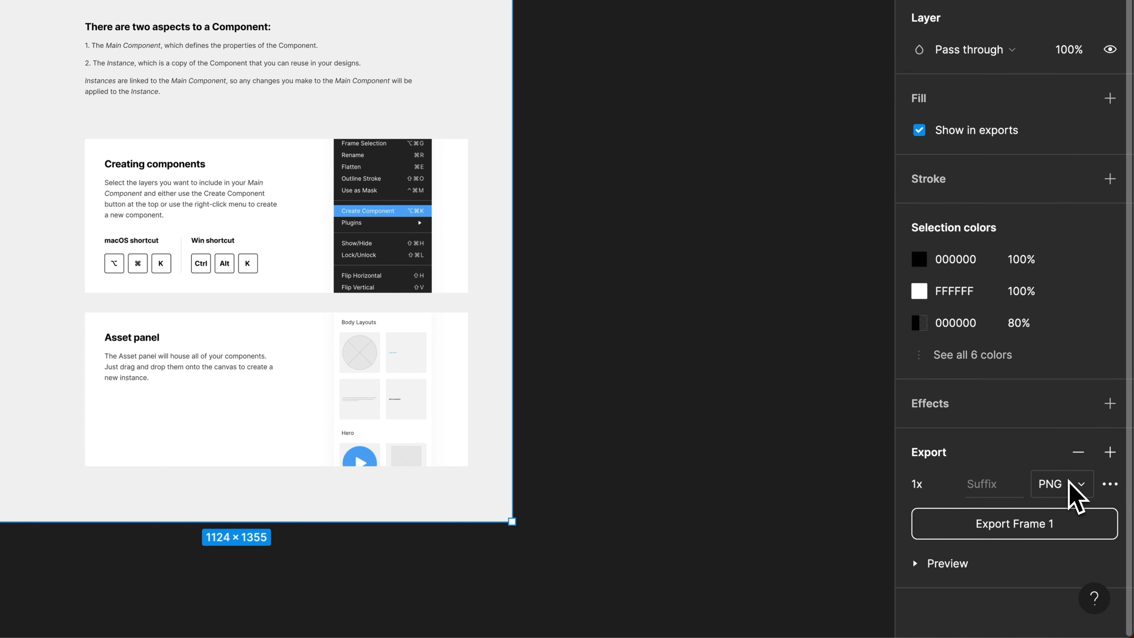
left_click(1056, 483)
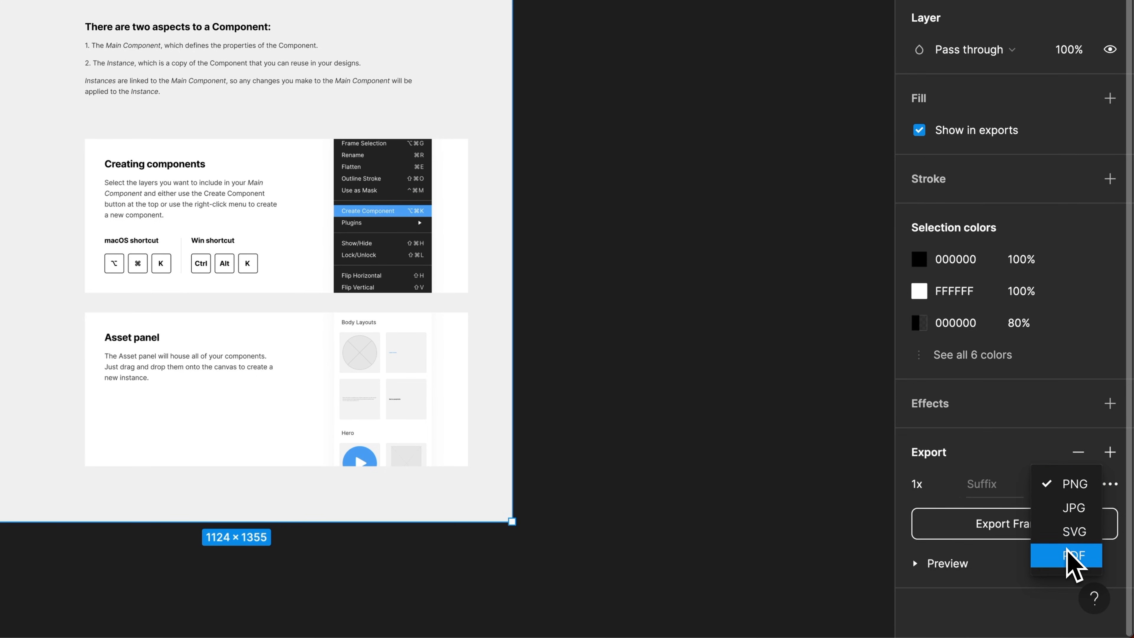
left_click(1072, 555)
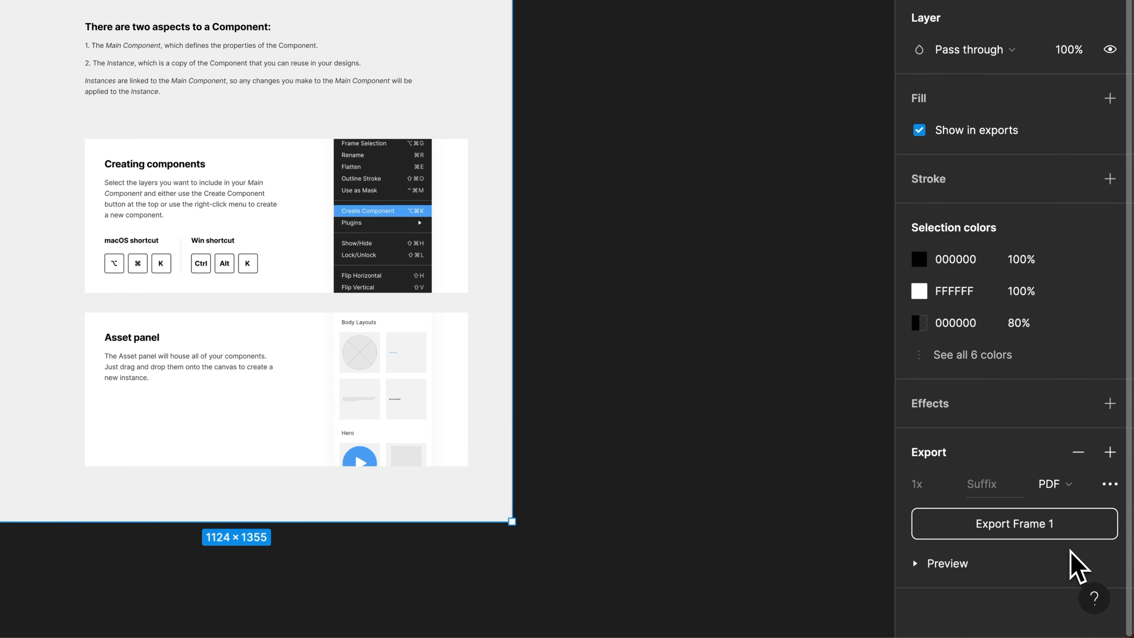
left_click(1109, 483)
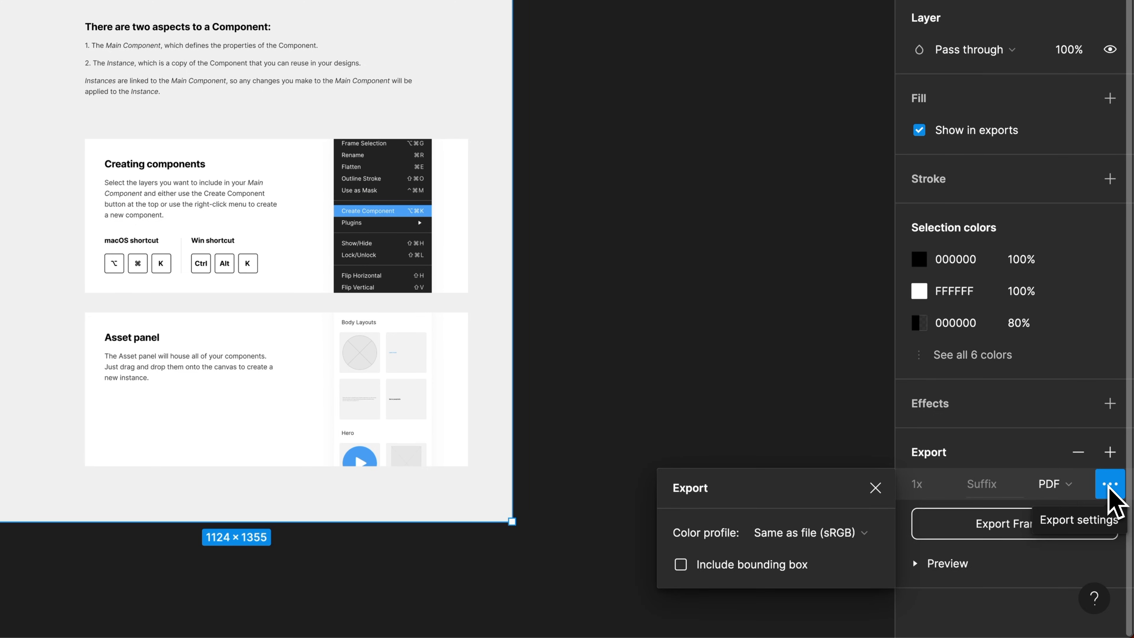
mouse_move(703, 577)
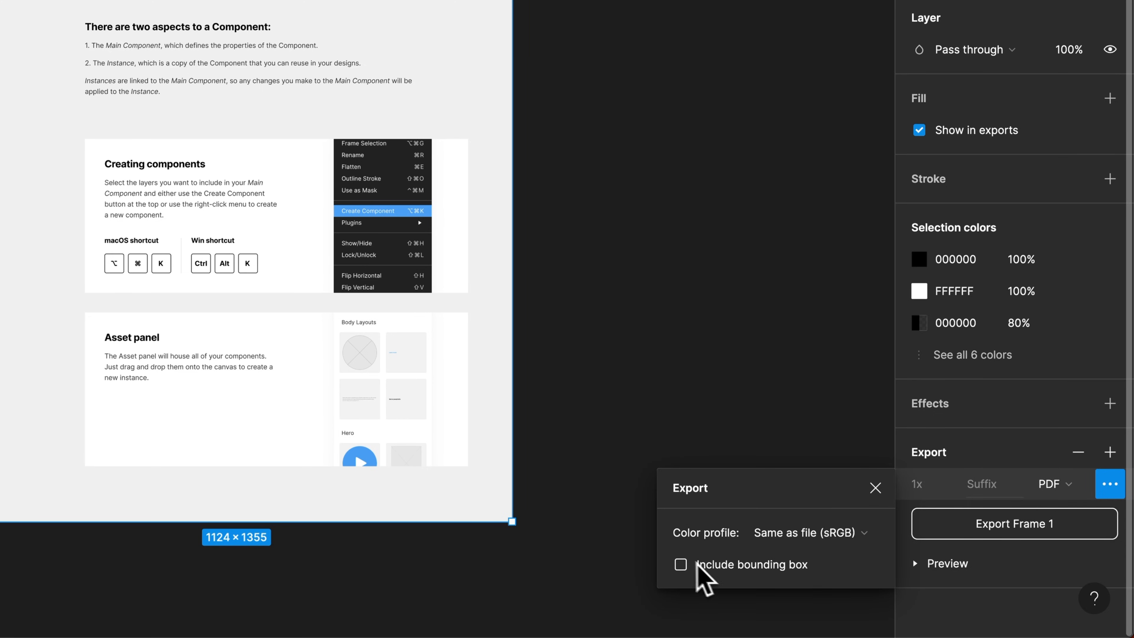
left_click(809, 532)
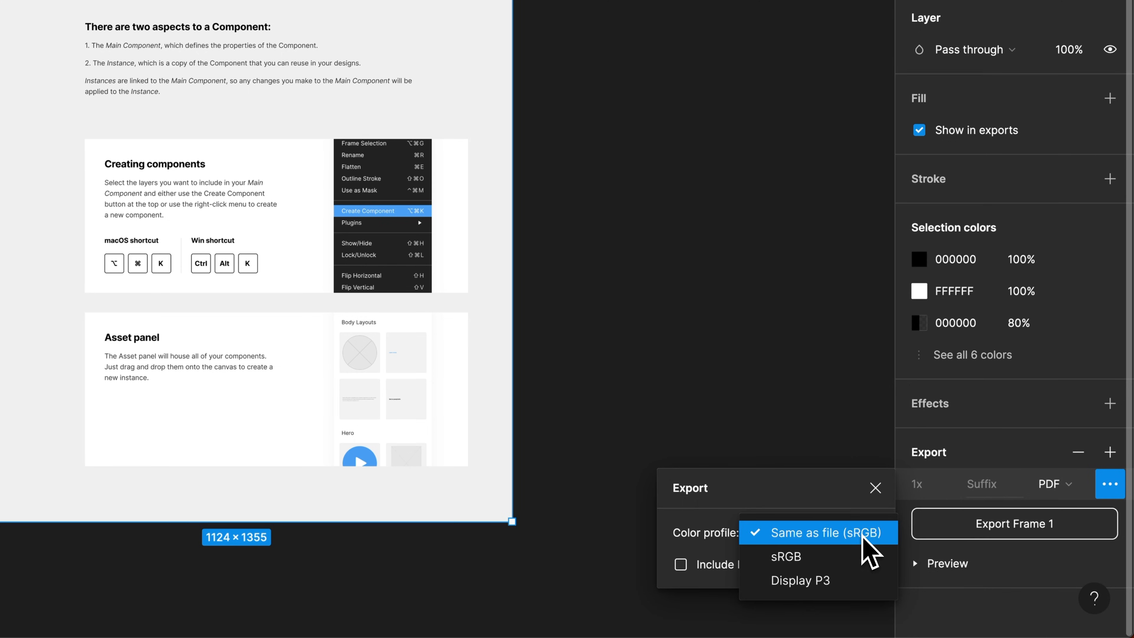
mouse_move(814, 513)
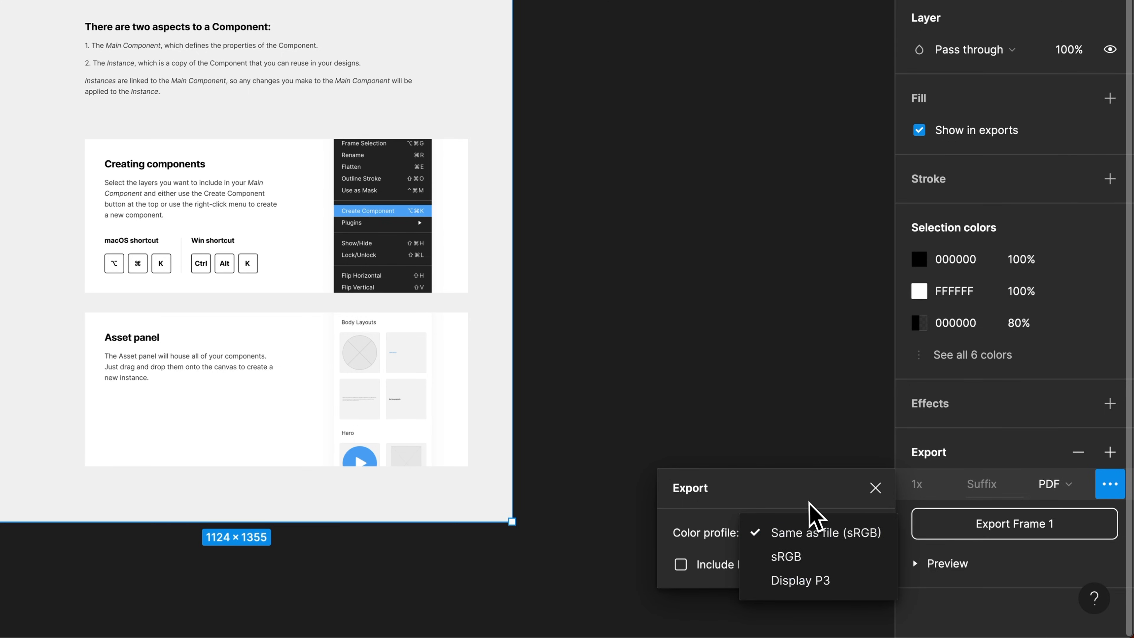
left_click(875, 487)
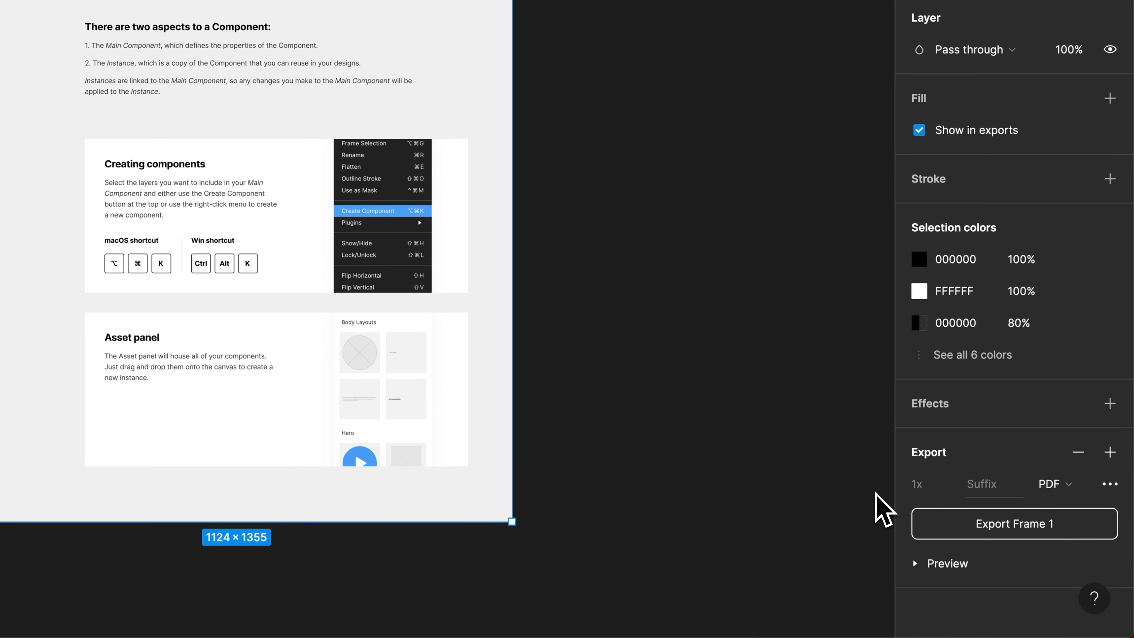
mouse_move(918, 524)
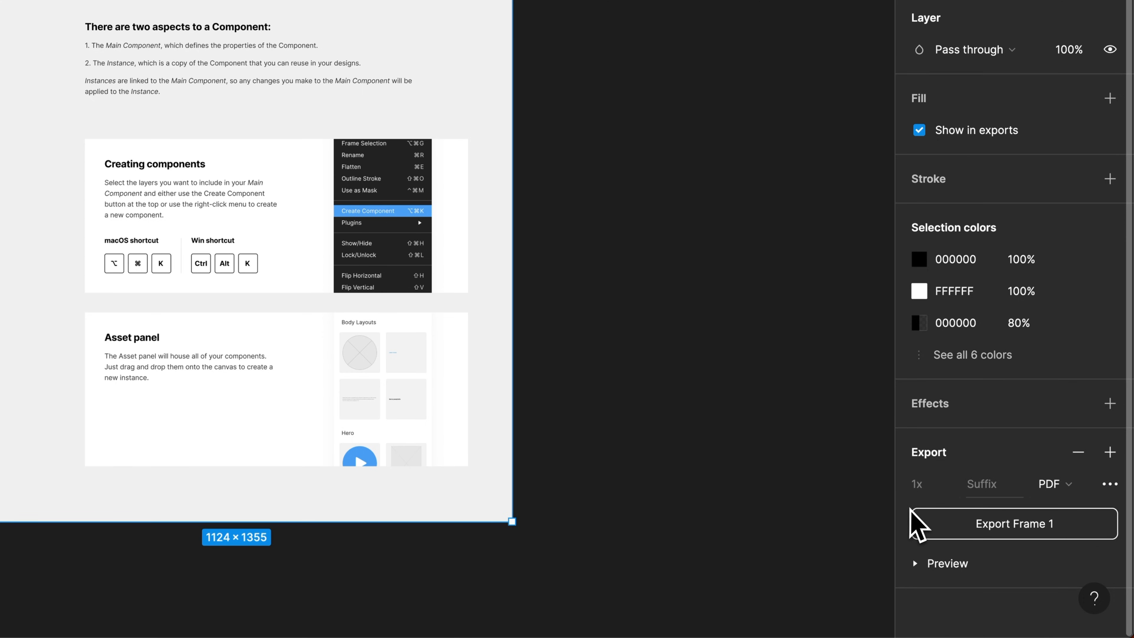
mouse_move(1011, 538)
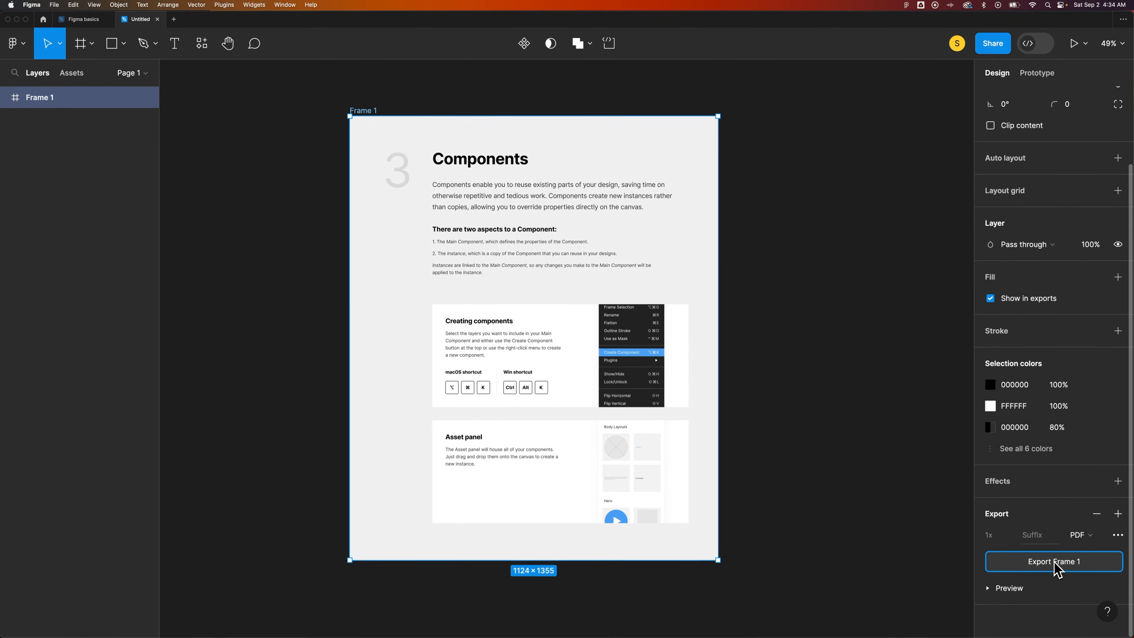
Export Frame 1 and save it as Frame 1.pdf in the Downloads folder.
left_click(1053, 561)
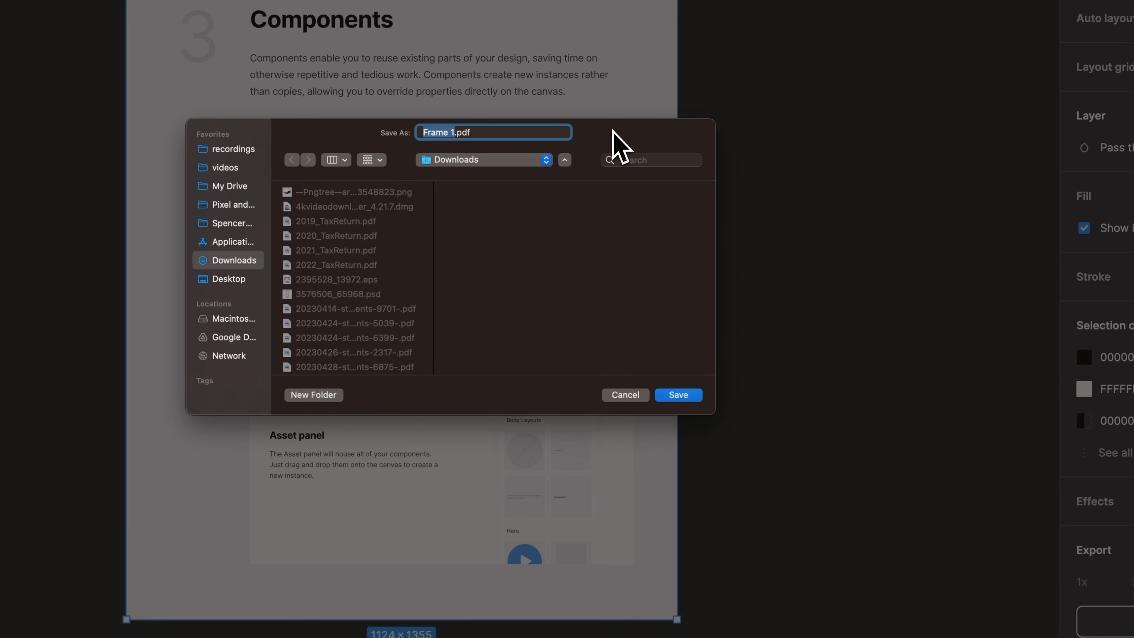
mouse_move(615, 149)
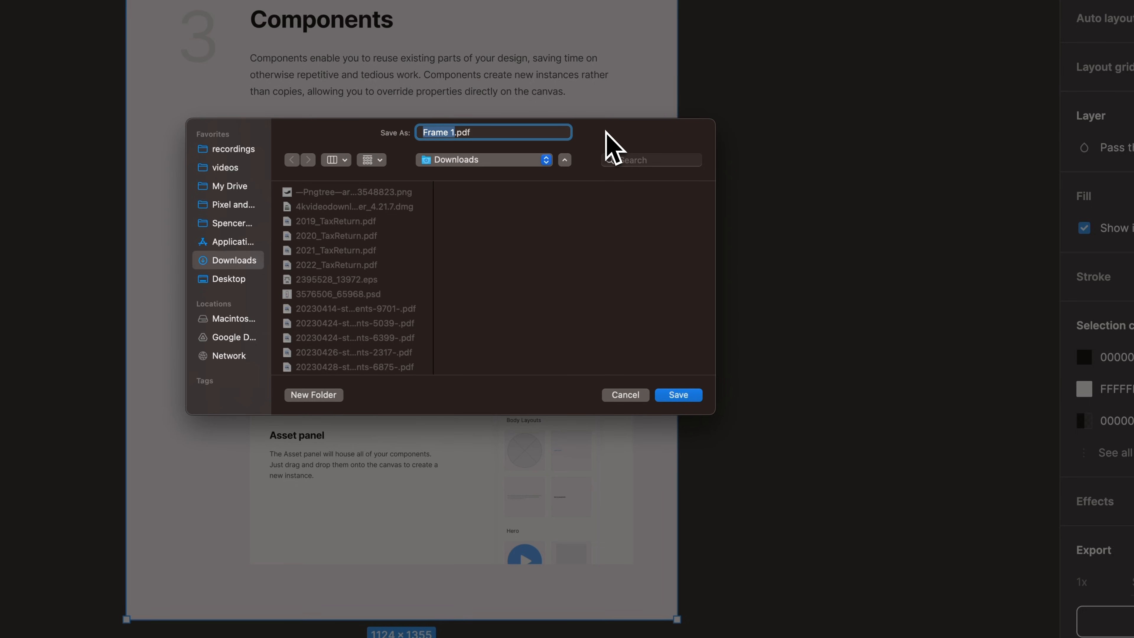
mouse_move(607, 152)
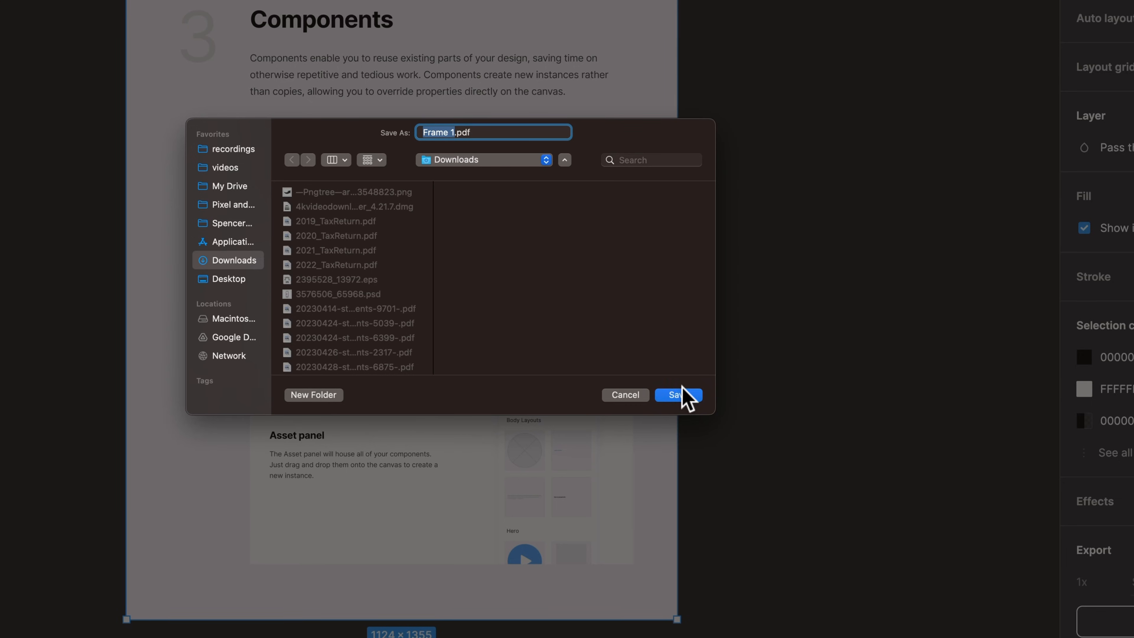
left_click(673, 395)
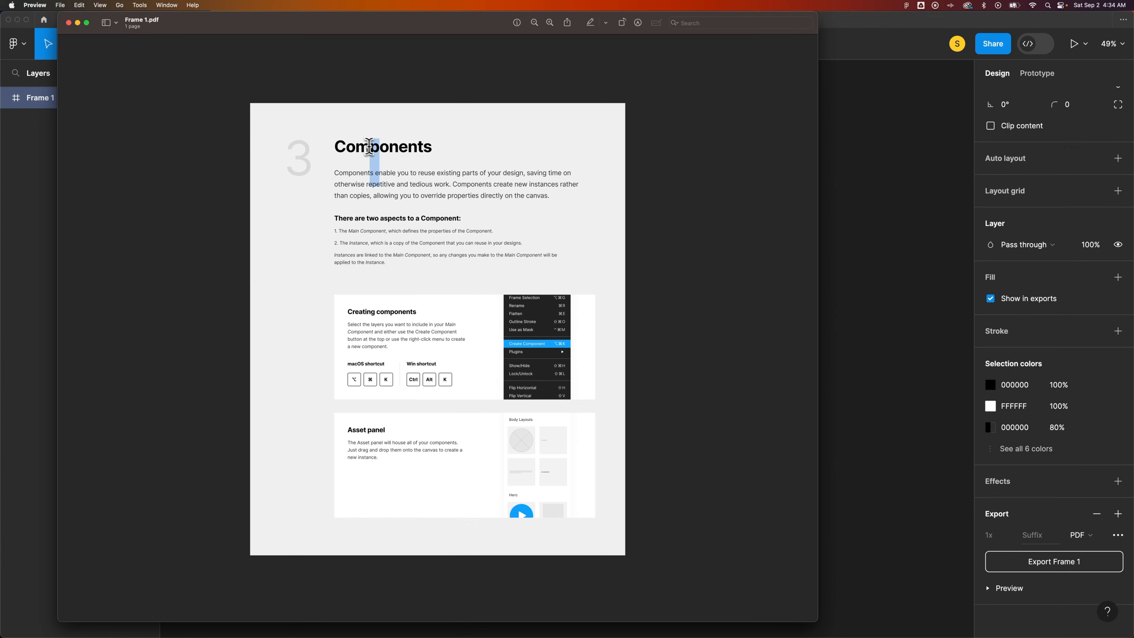
mouse_move(802, 575)
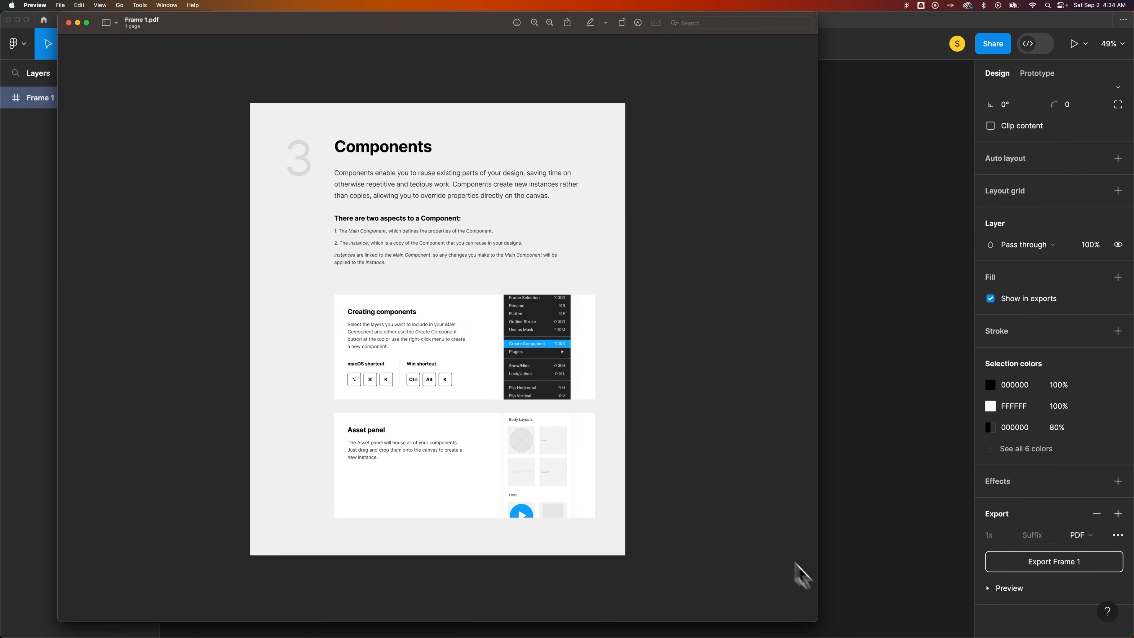
mouse_move(419, 337)
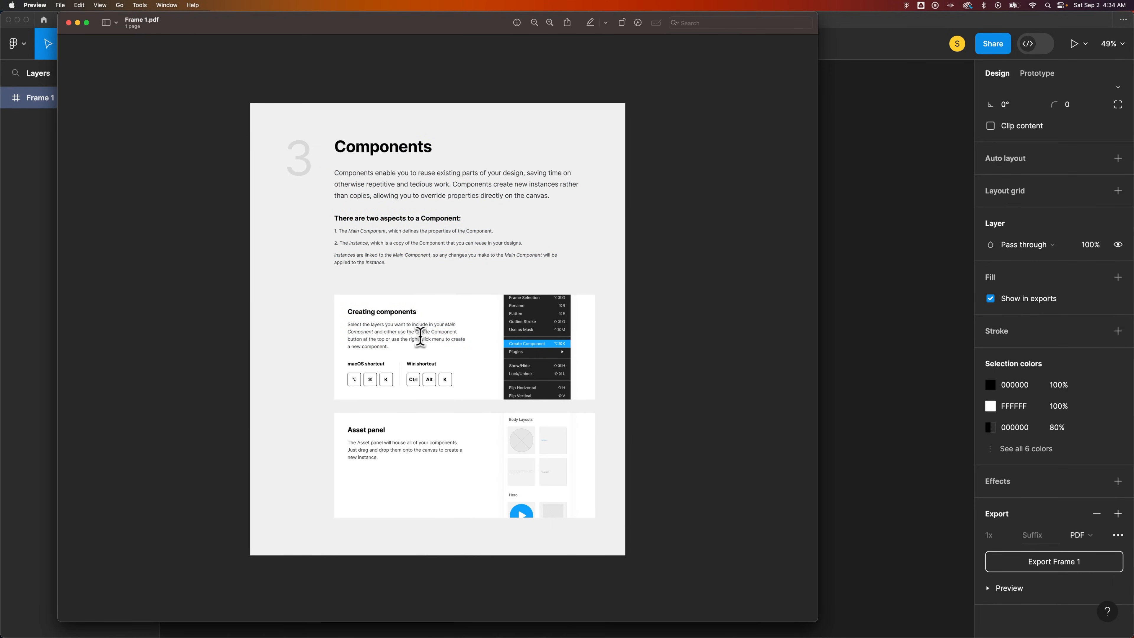
mouse_move(515, 320)
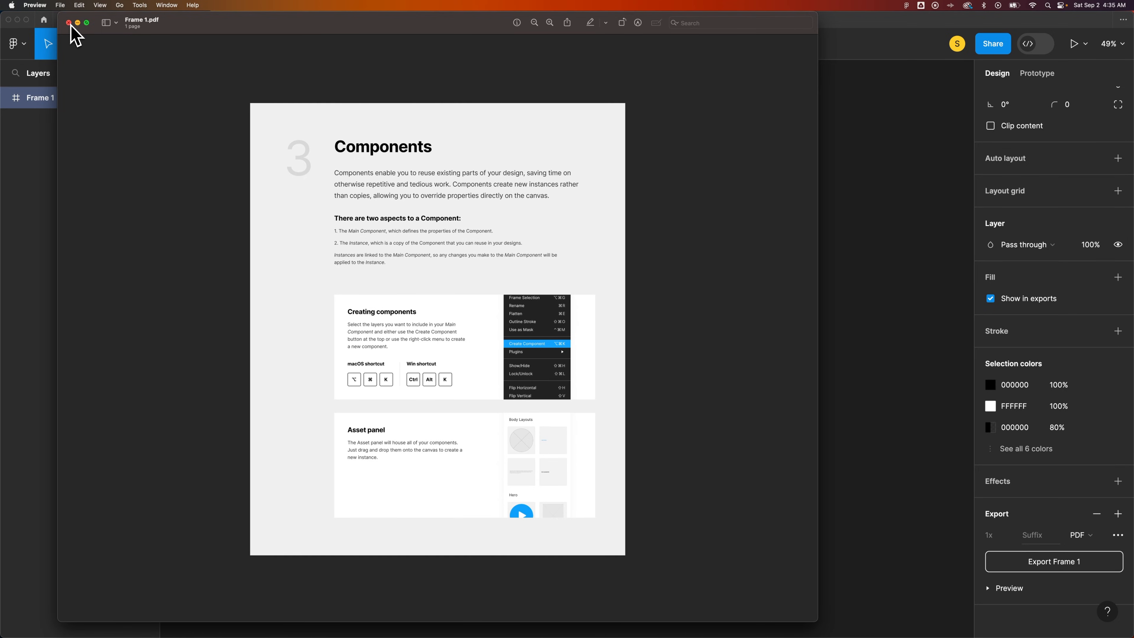
Close the exported Frame 1.pdf in Preview and return to Figma.
left_click(69, 23)
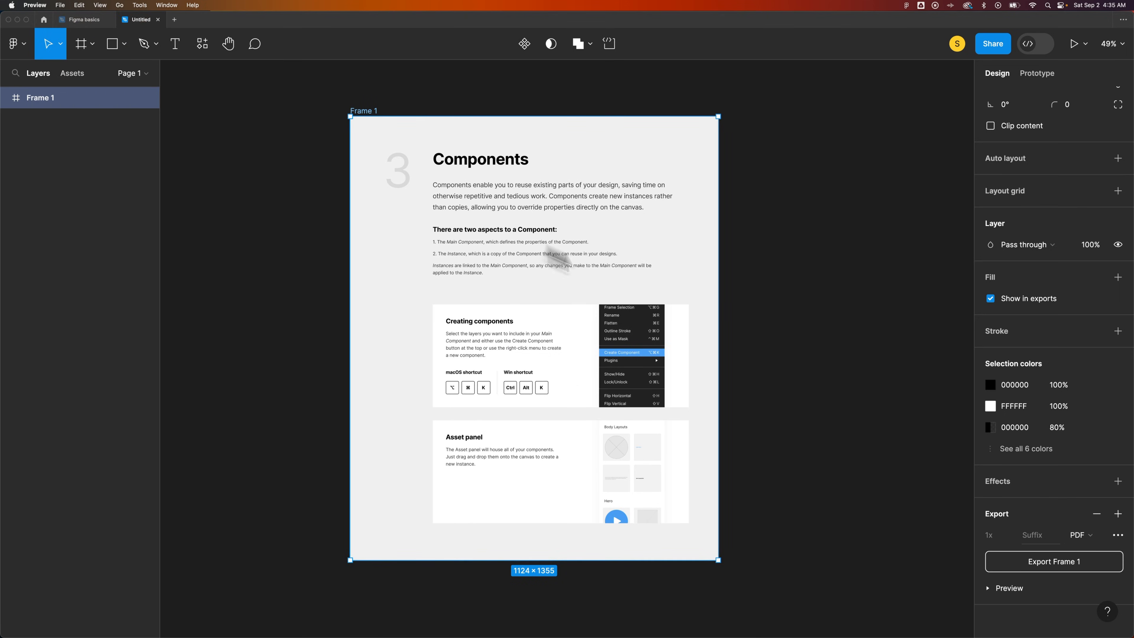